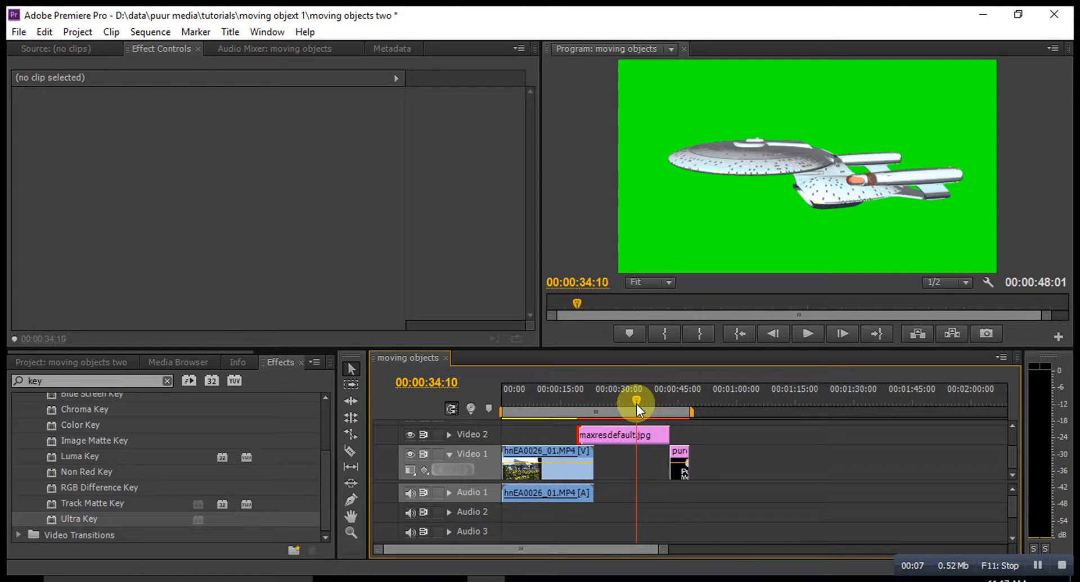
Step: Play the dolly footage from the start of the sequence
drag(635, 402, 503, 402)
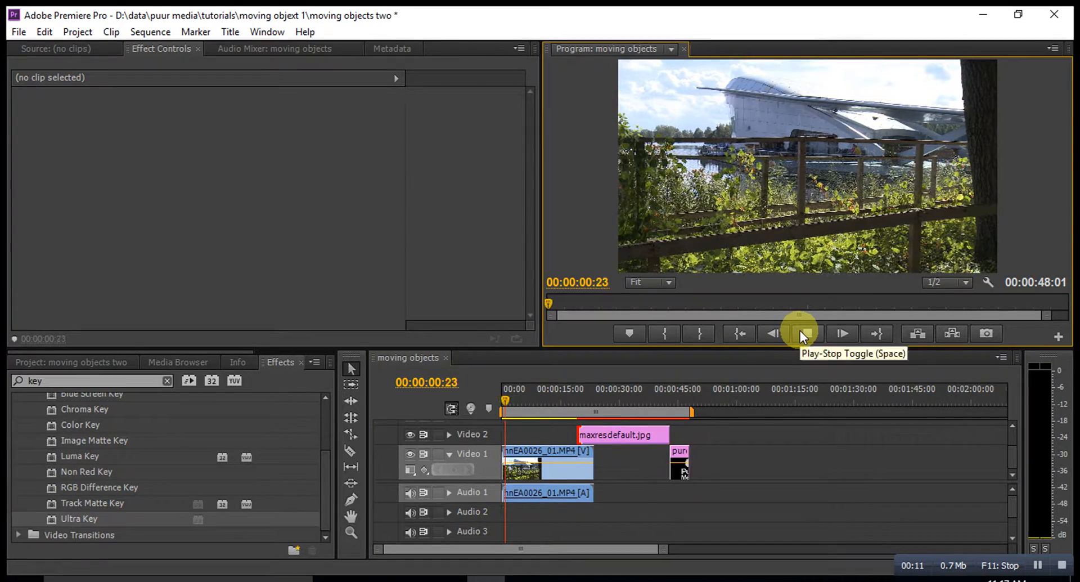
click(798, 333)
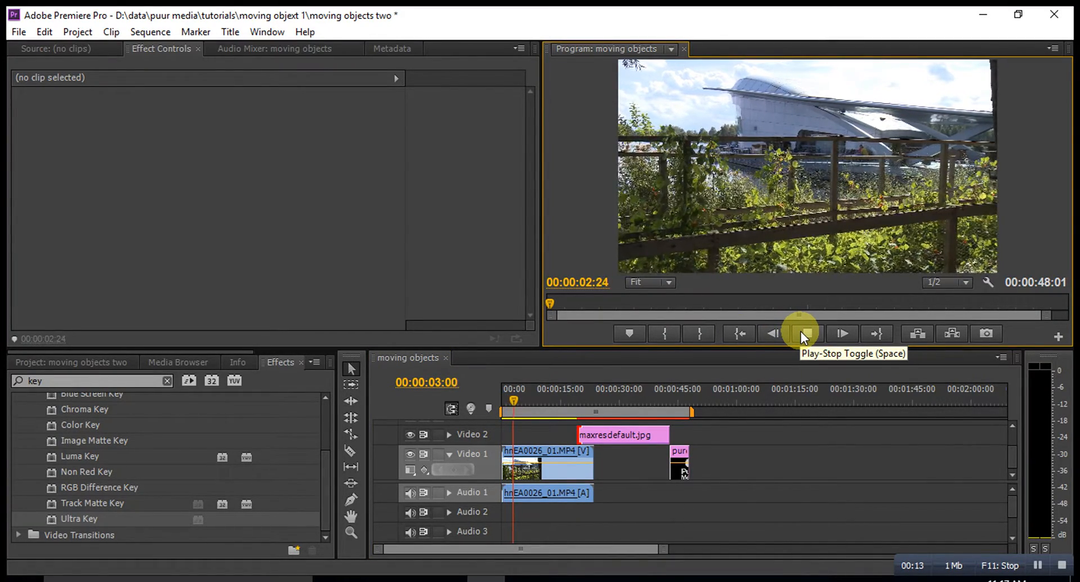
click(801, 333)
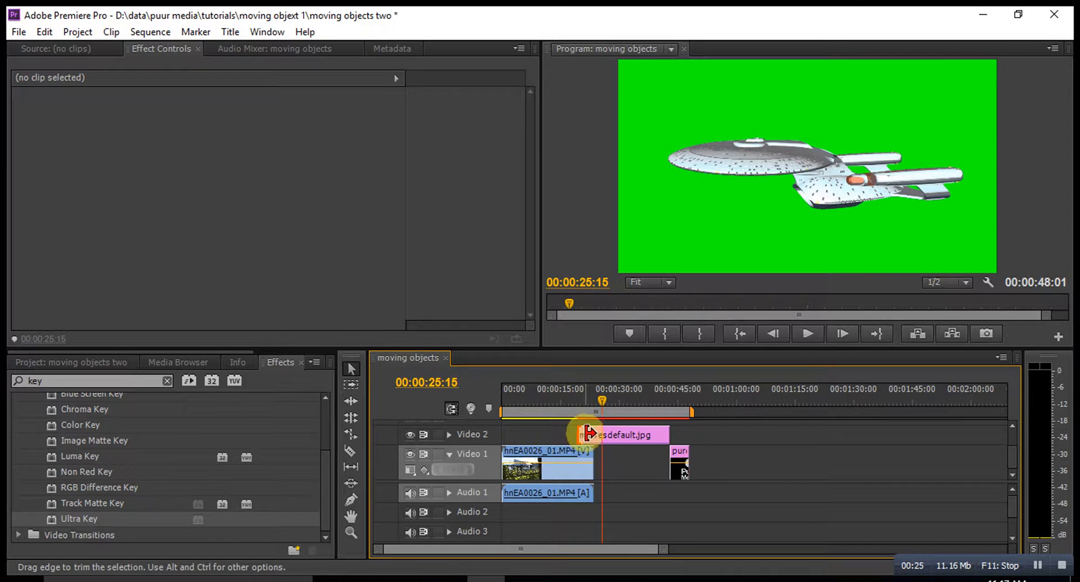
Step: Park the playhead on the starship clip and apply Ultra Key to maxresdefault.jpg
drag(600, 400, 567, 400)
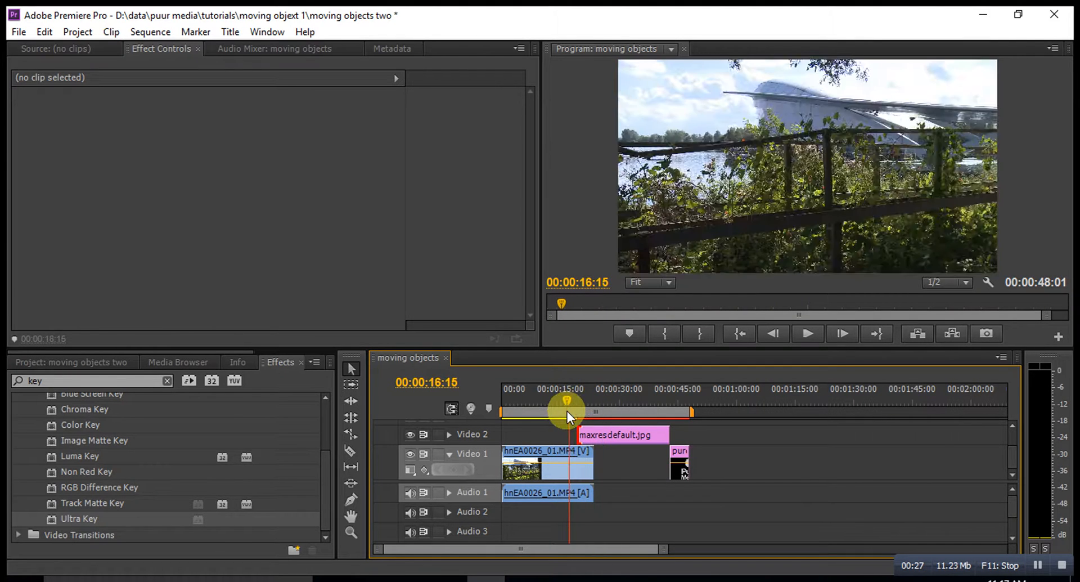
drag(567, 410, 581, 410)
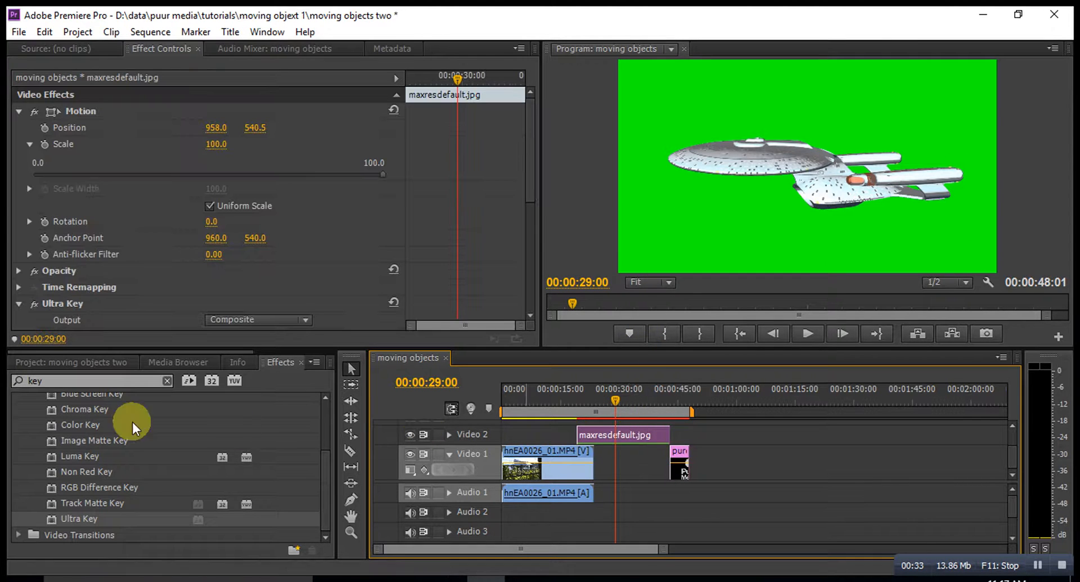
click(71, 361)
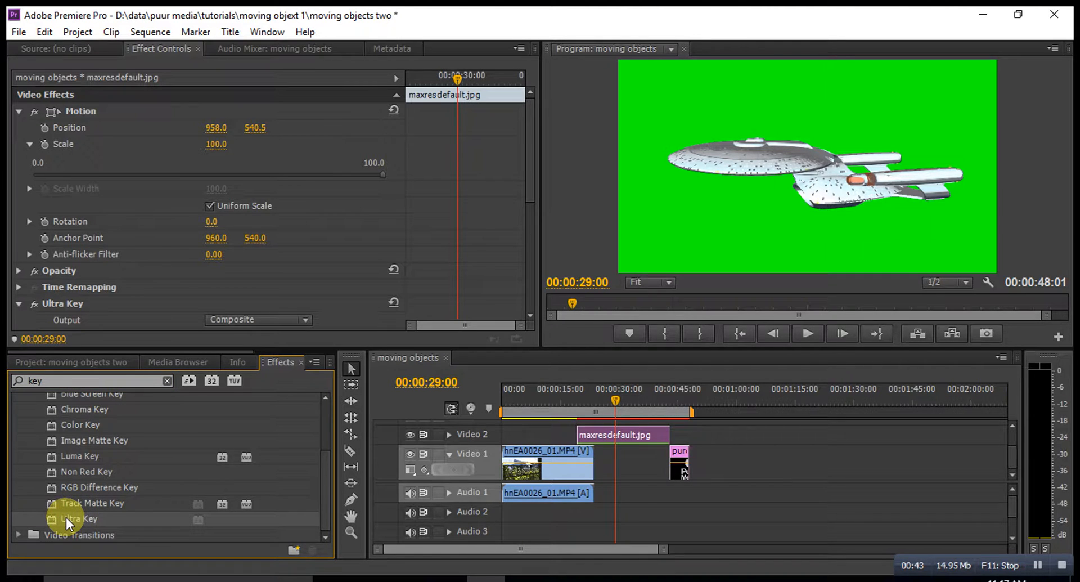
drag(77, 518, 593, 435)
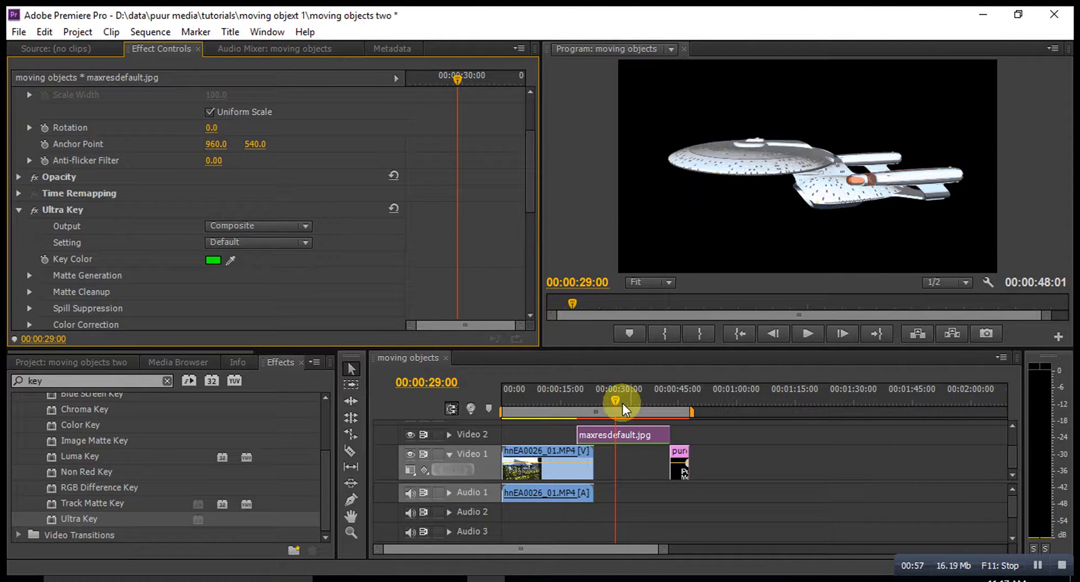
Step: Extend maxresdefault.jpg's left edge to 00:00:00, then play back the composite
drag(622, 403, 593, 404)
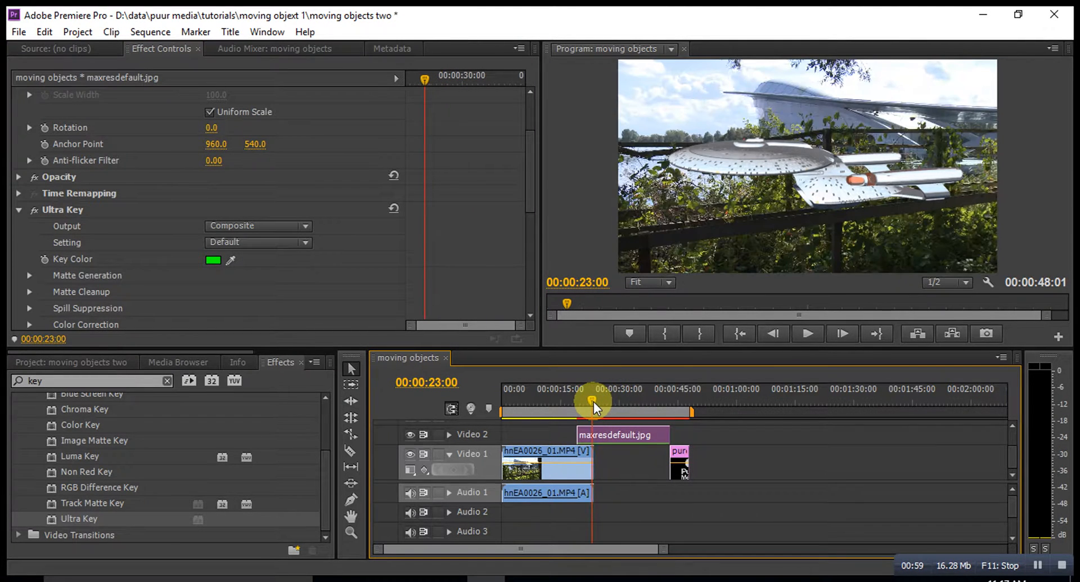
drag(592, 403, 577, 403)
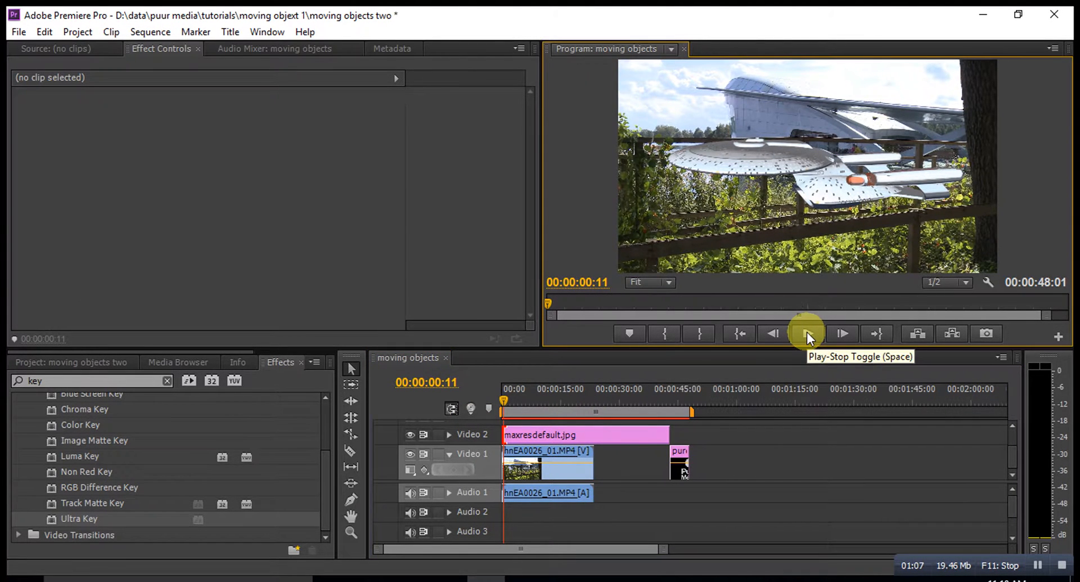
click(806, 333)
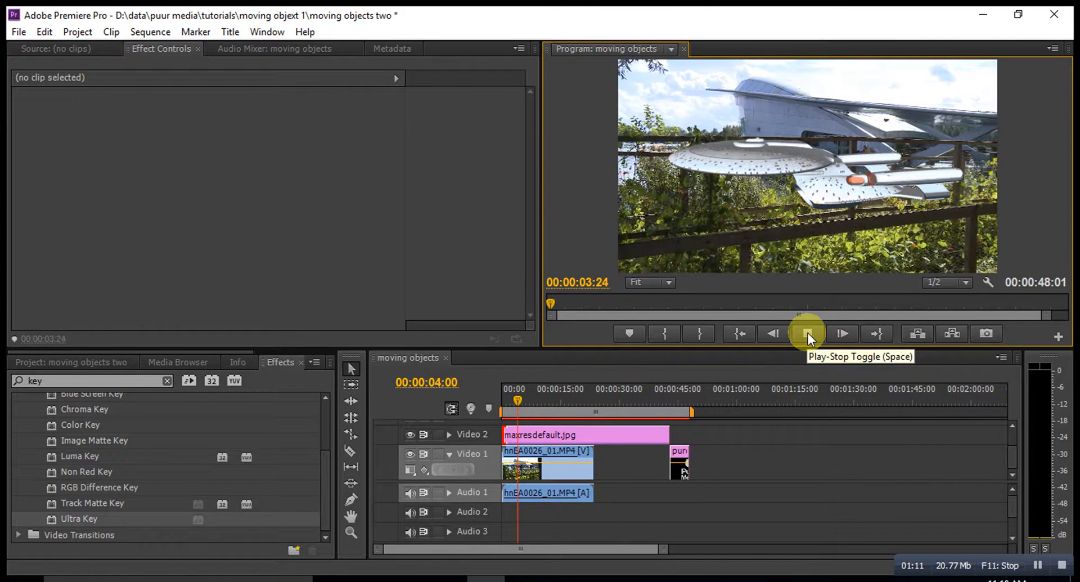
click(807, 333)
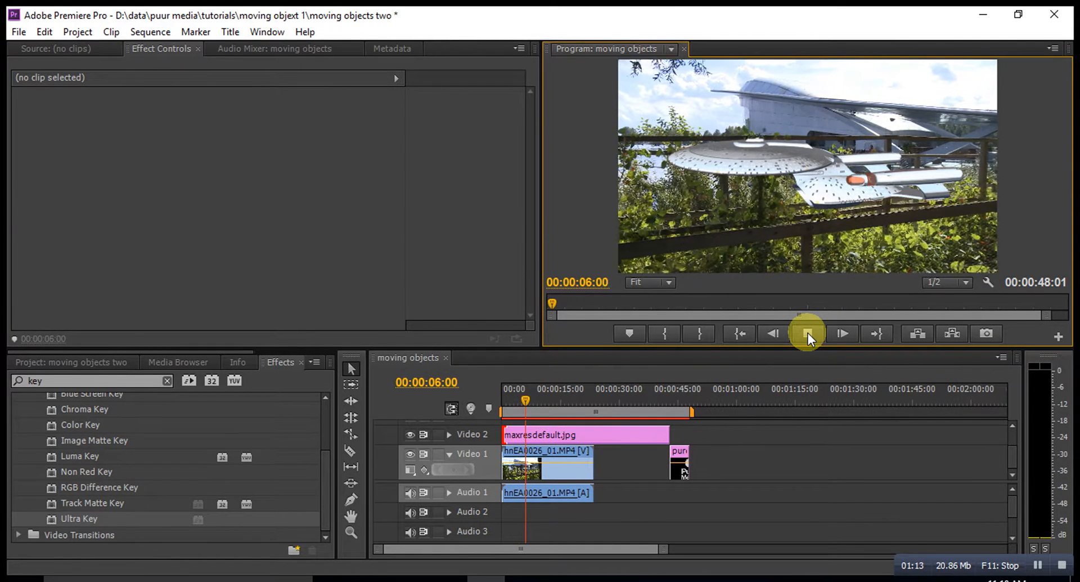
click(808, 333)
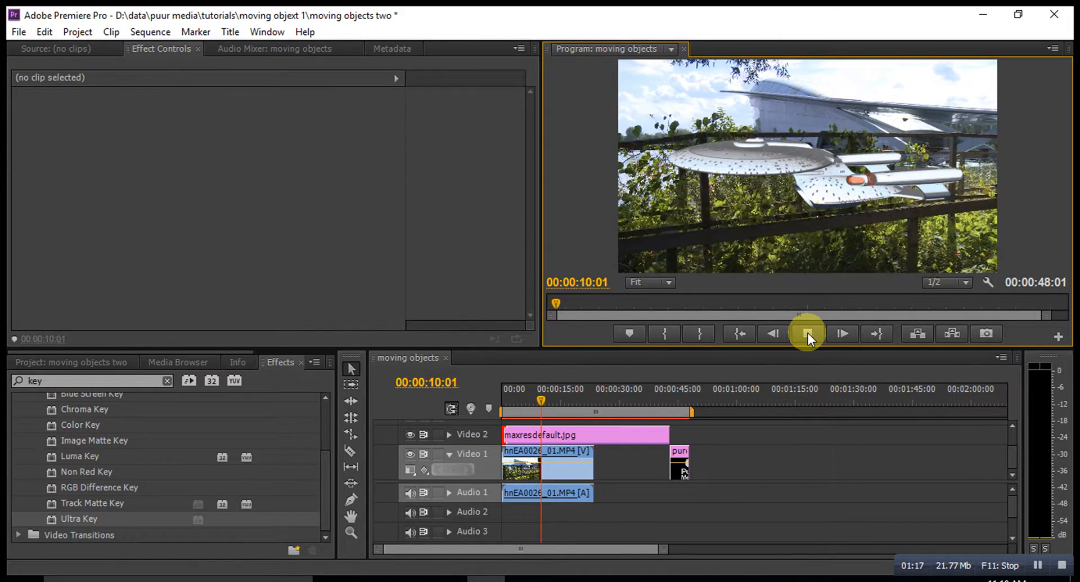
click(807, 333)
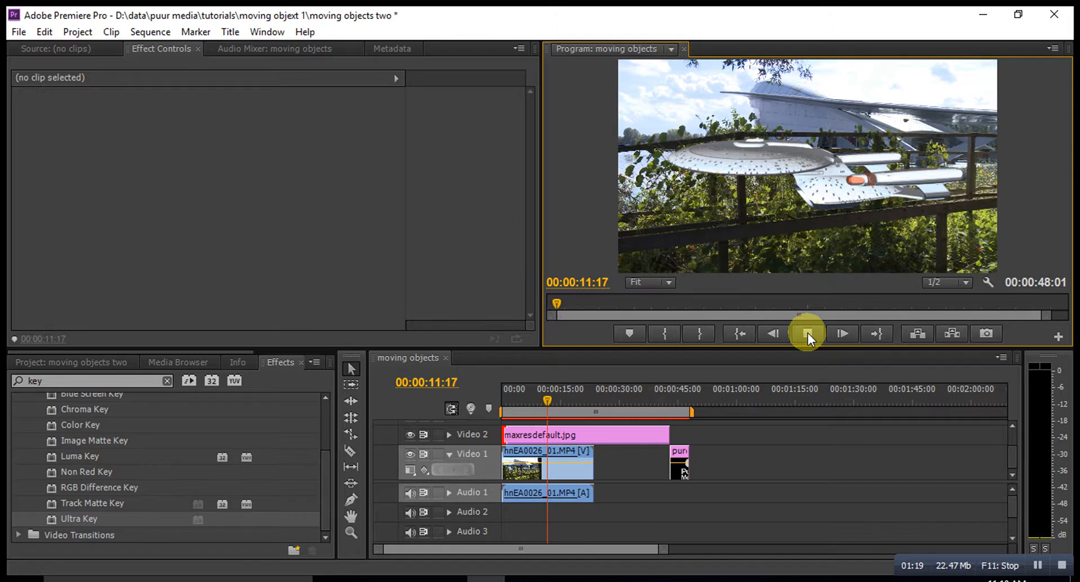
click(806, 333)
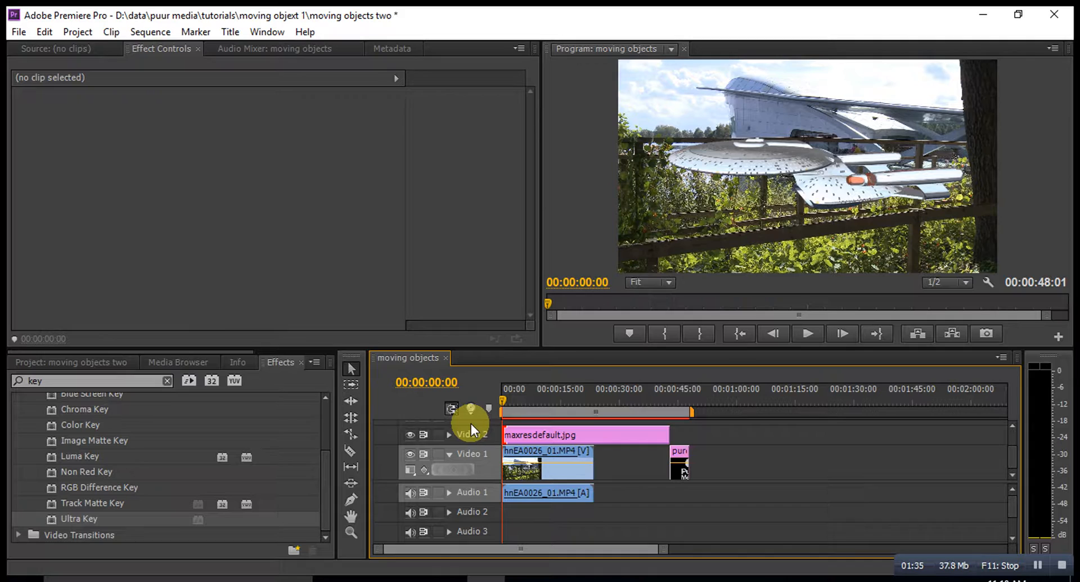
Step: Set the starship clip's Motion Position to 1438, 112.5 and Scale to 51
click(579, 434)
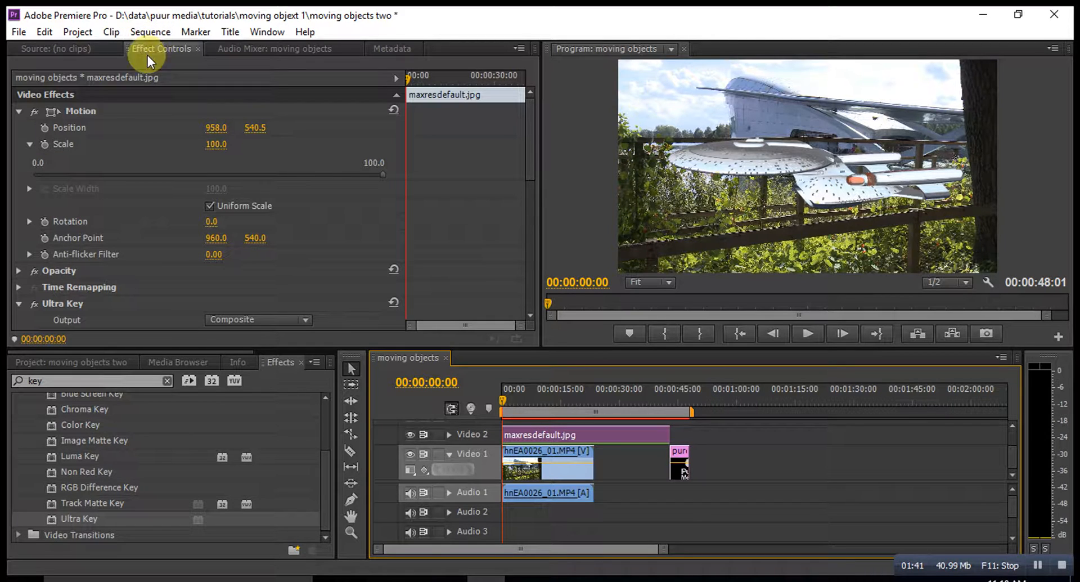
mouse_move(142, 137)
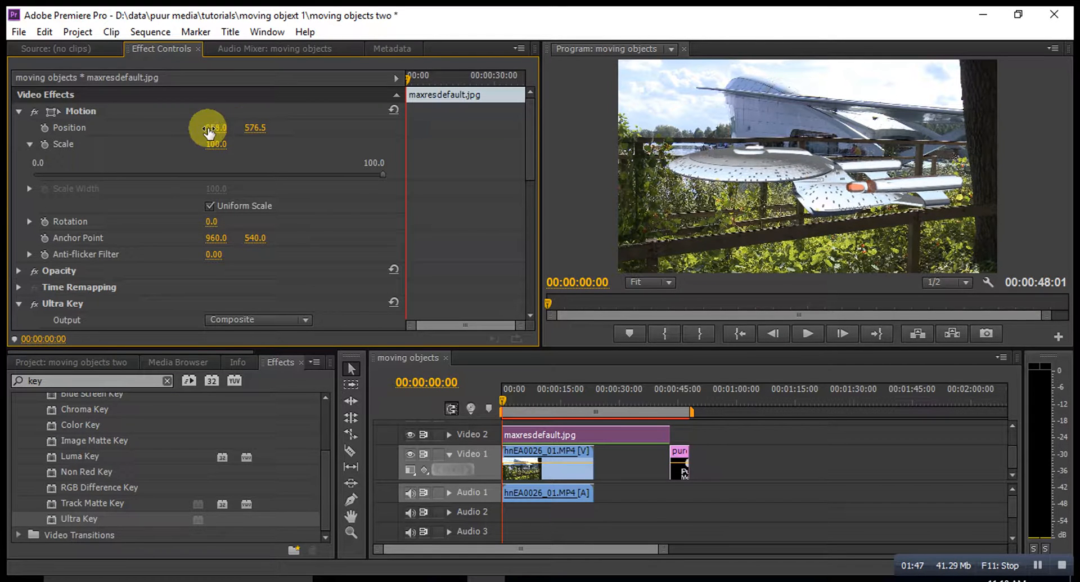
drag(210, 128, 227, 127)
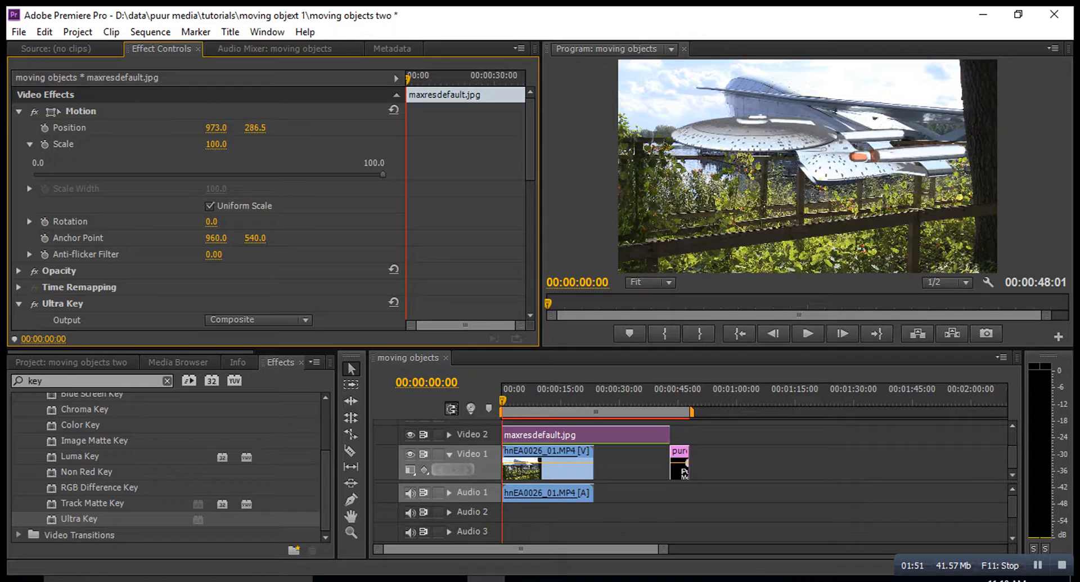
drag(255, 128, 255, 135)
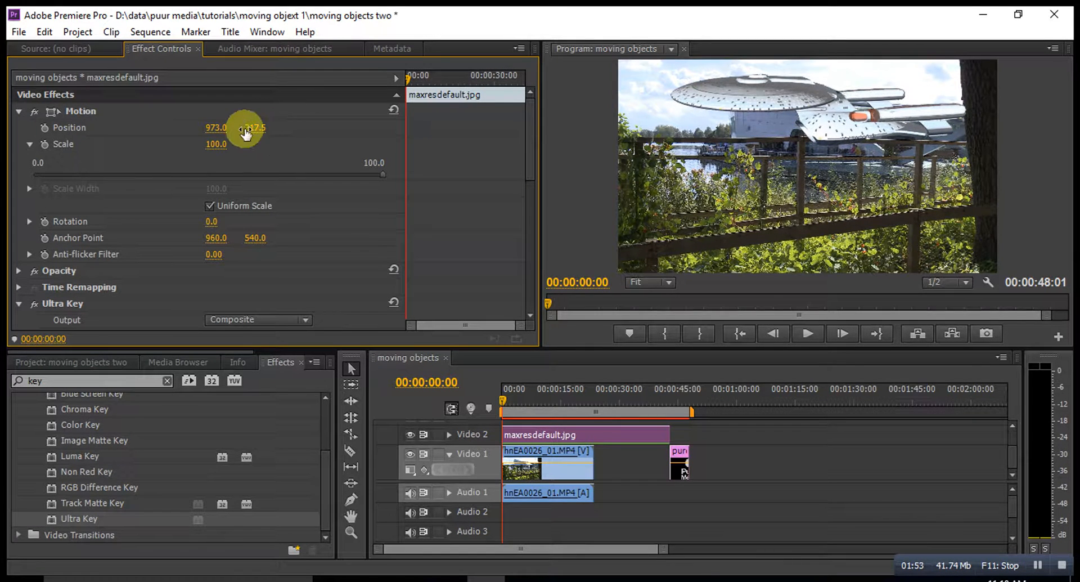
drag(248, 131, 220, 132)
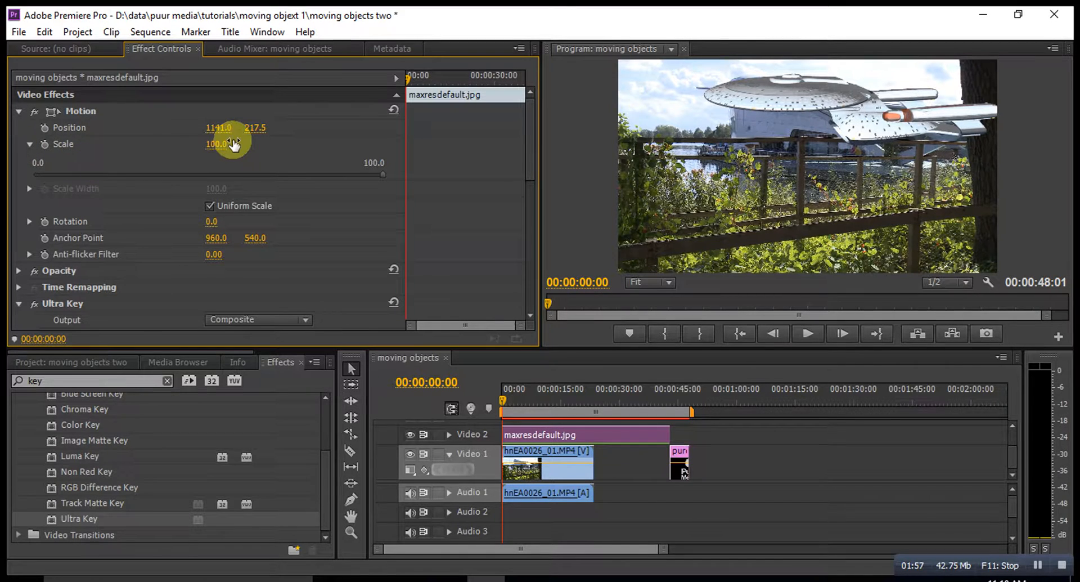
drag(219, 143, 214, 144)
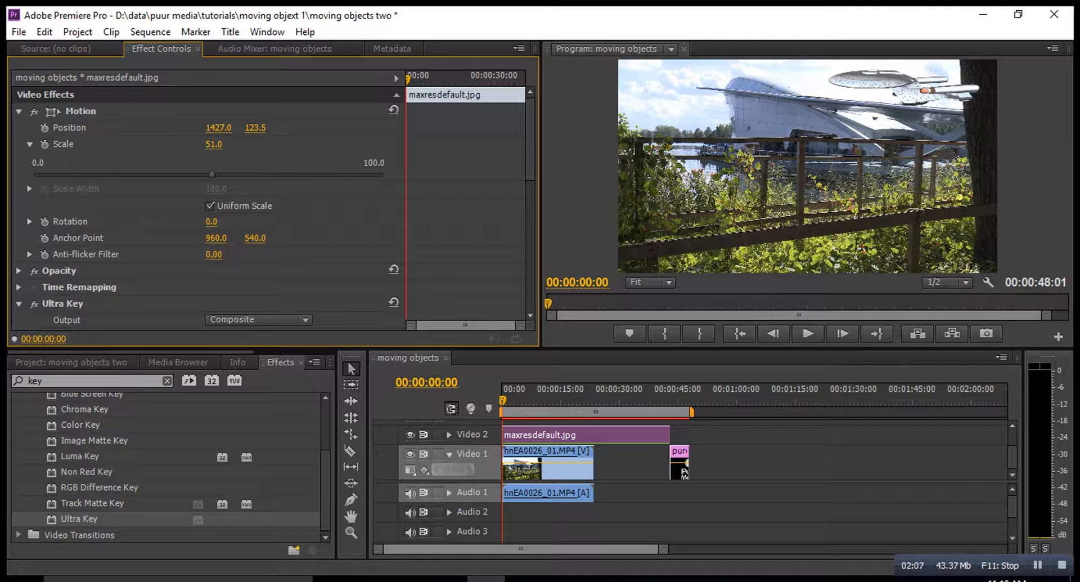
drag(218, 128, 233, 131)
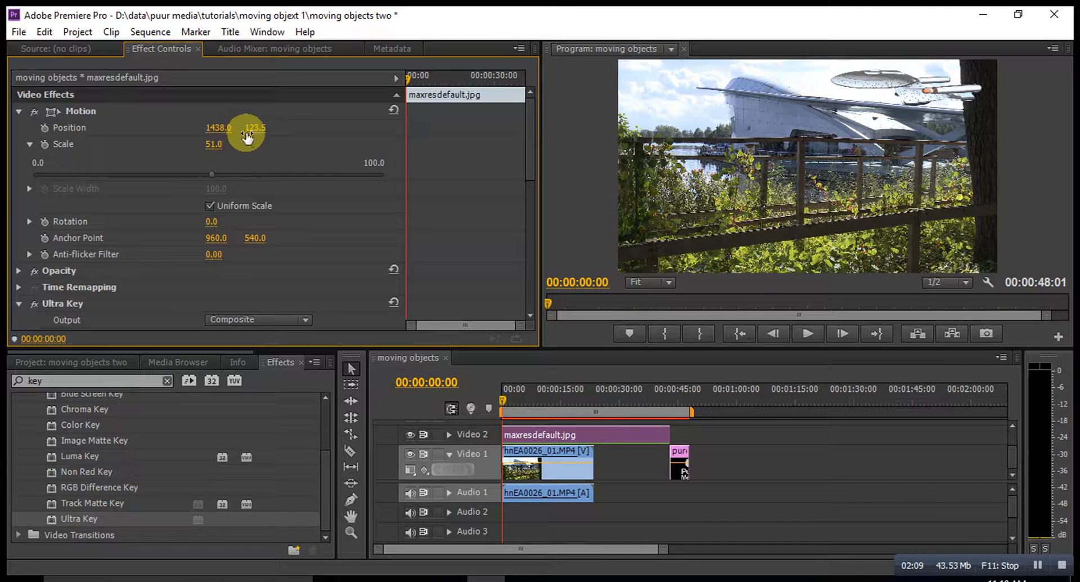
drag(255, 128, 254, 132)
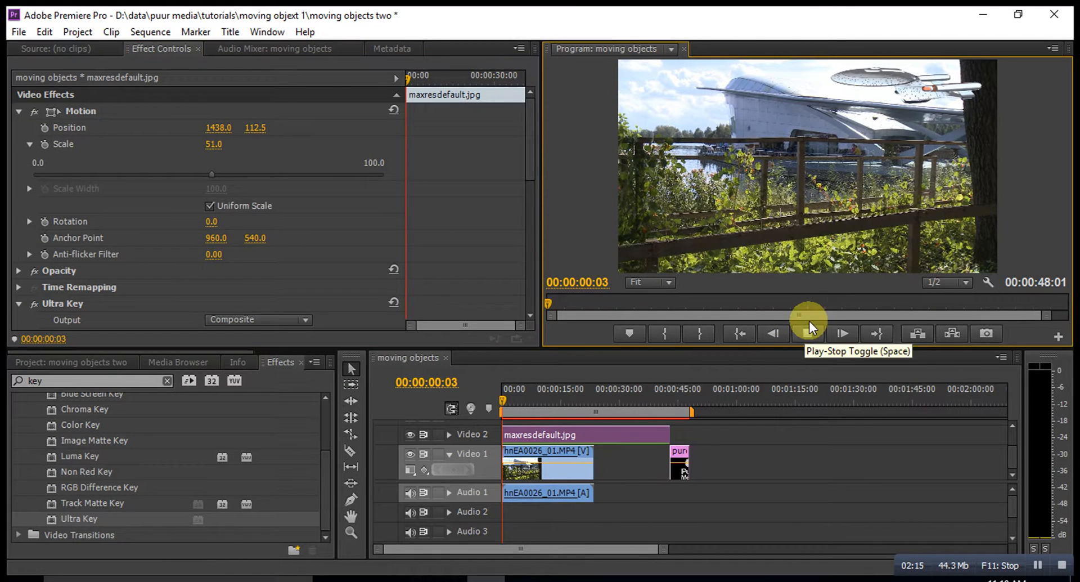
Step: Play back the resized starship composite and reposition the playhead
click(841, 333)
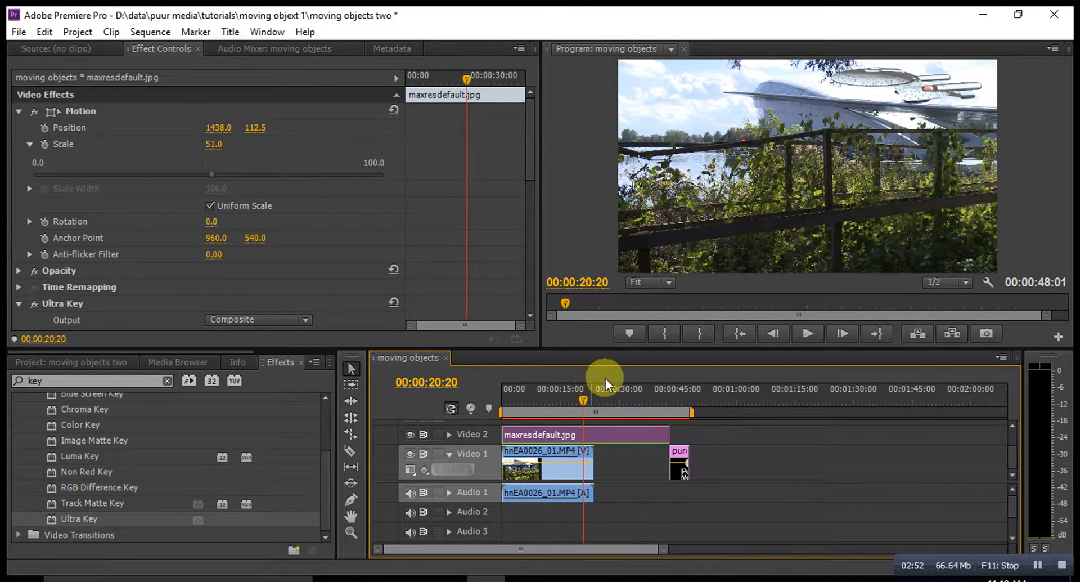
drag(605, 384, 582, 402)
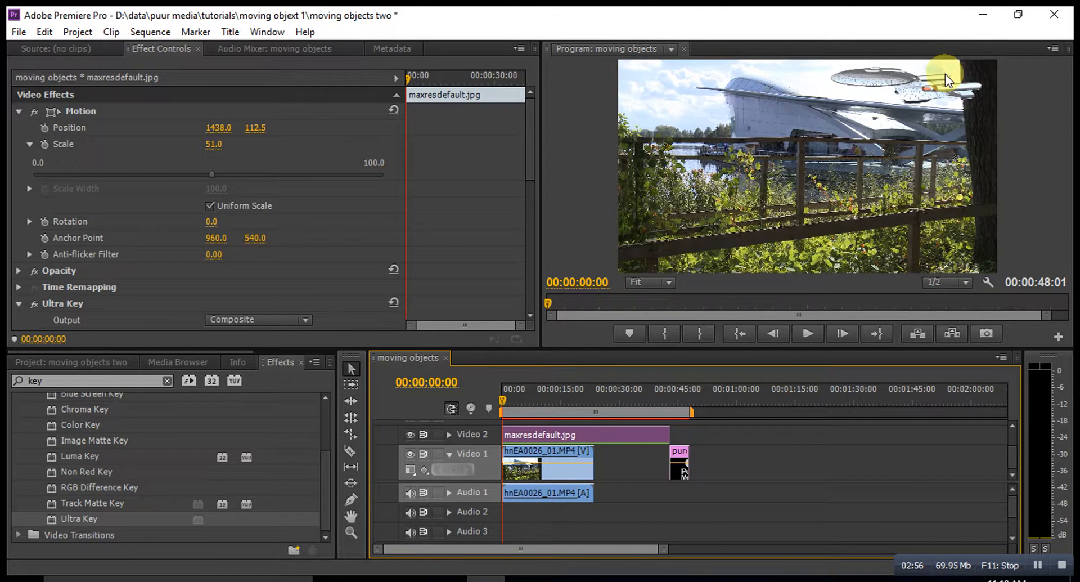
mouse_move(596, 151)
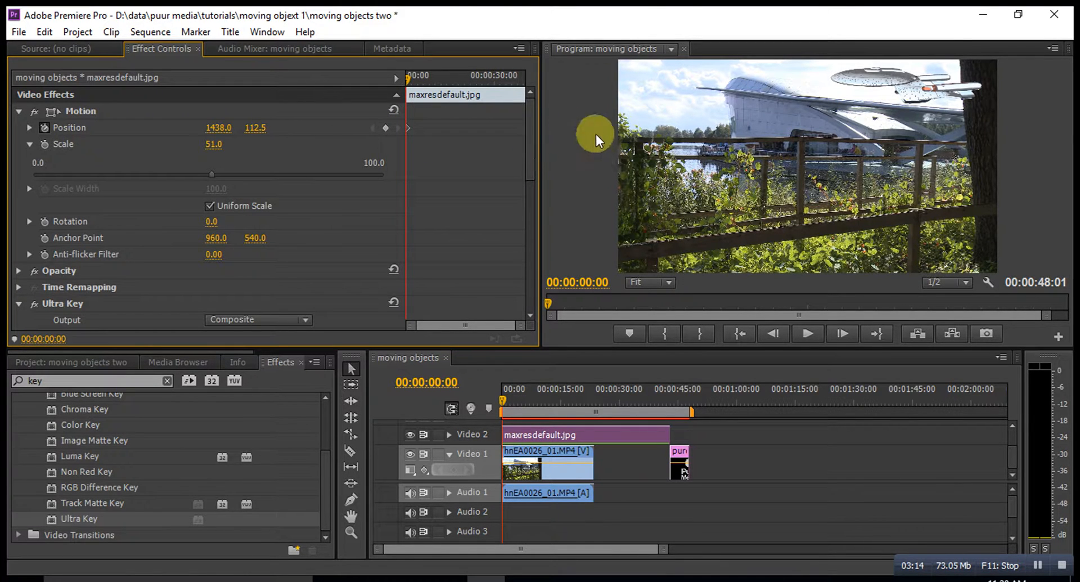
mouse_move(413, 128)
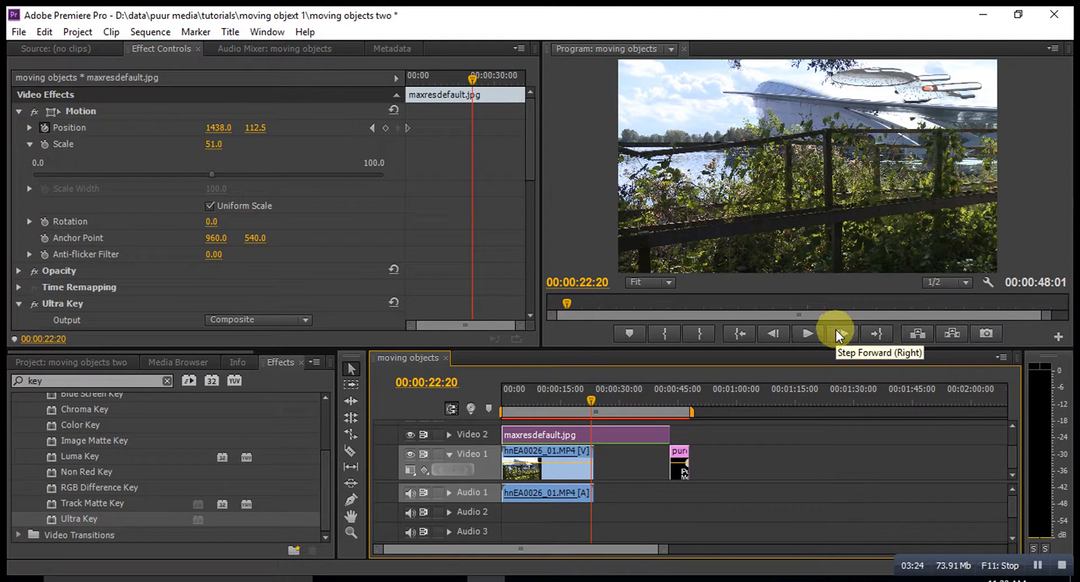
Step: Step to about 00:00:23:16 and scrub Position X negative so the ship exits left
click(835, 333)
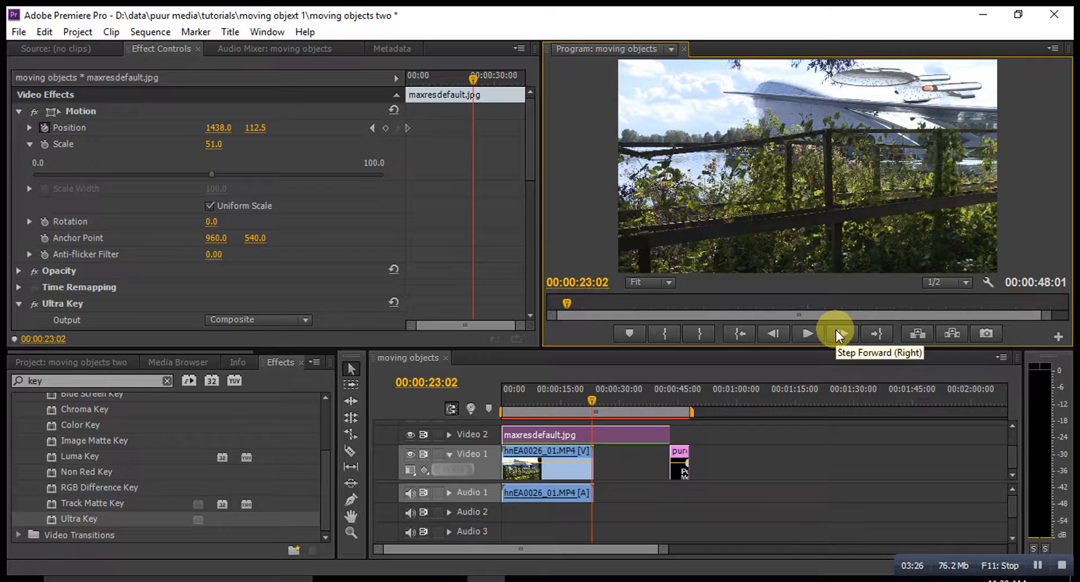
click(837, 333)
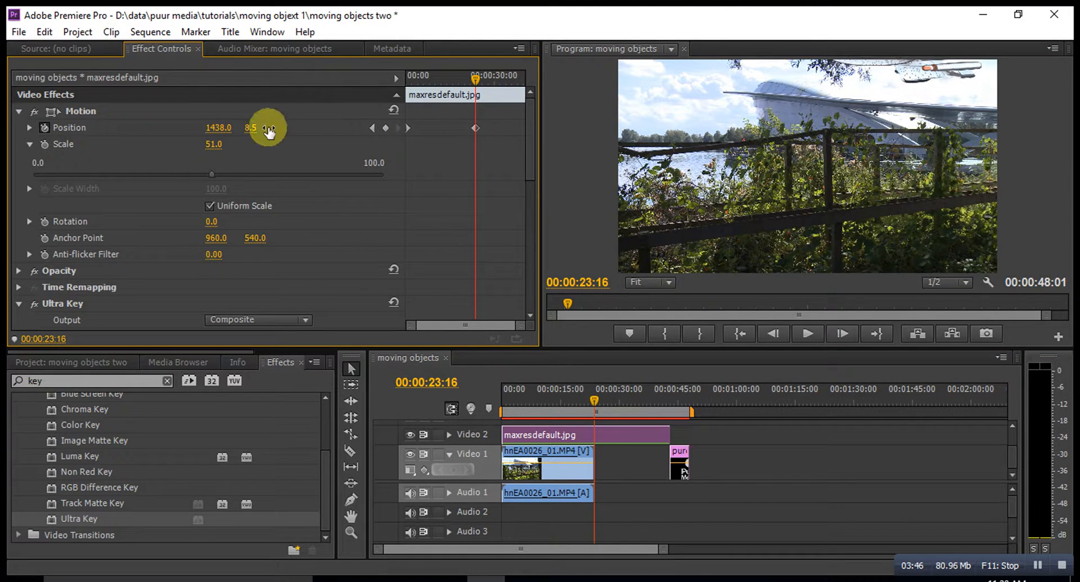
drag(249, 127, 274, 141)
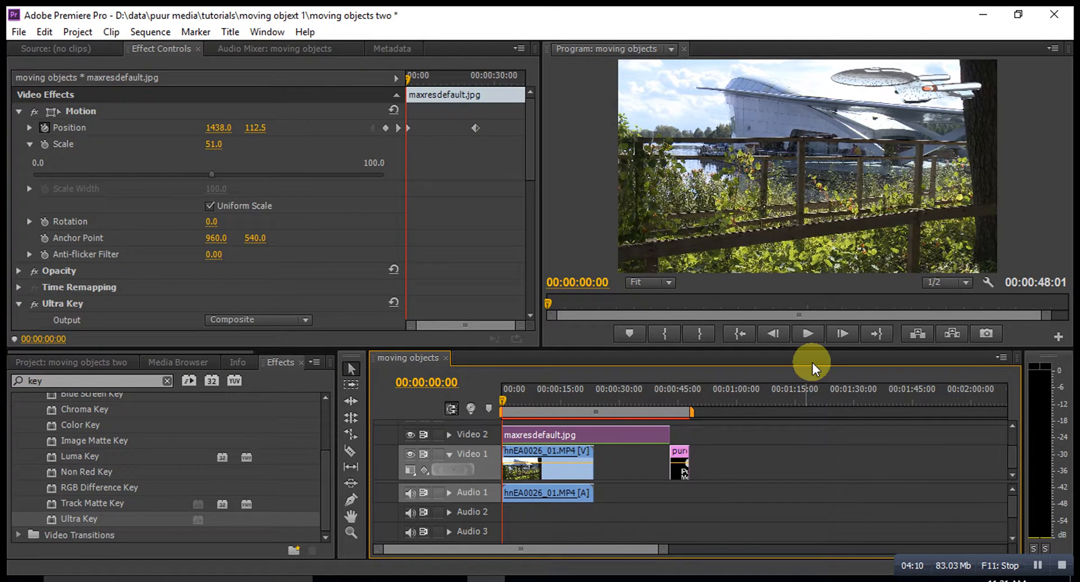
click(807, 334)
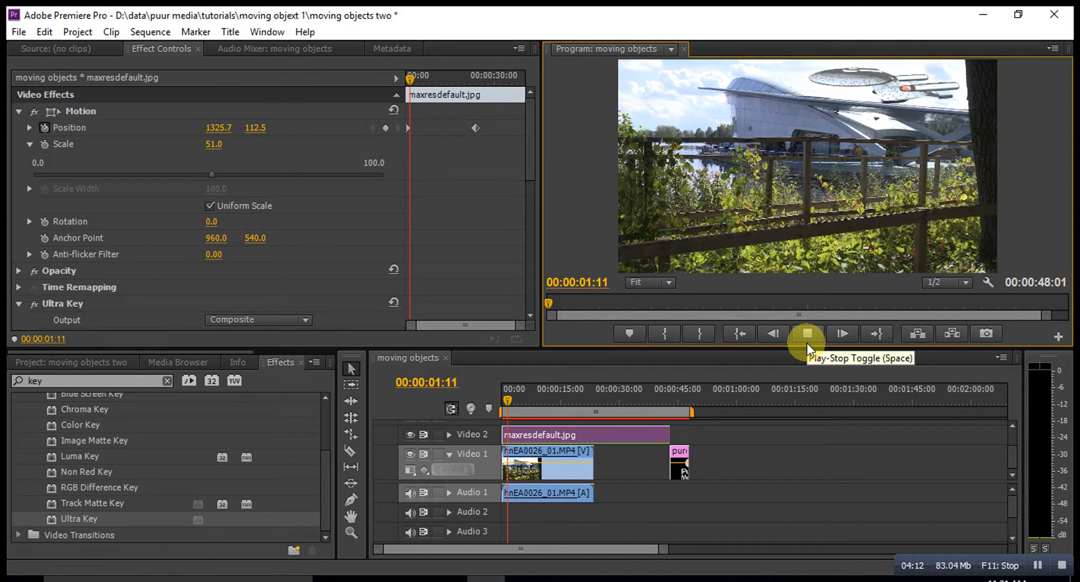
click(807, 332)
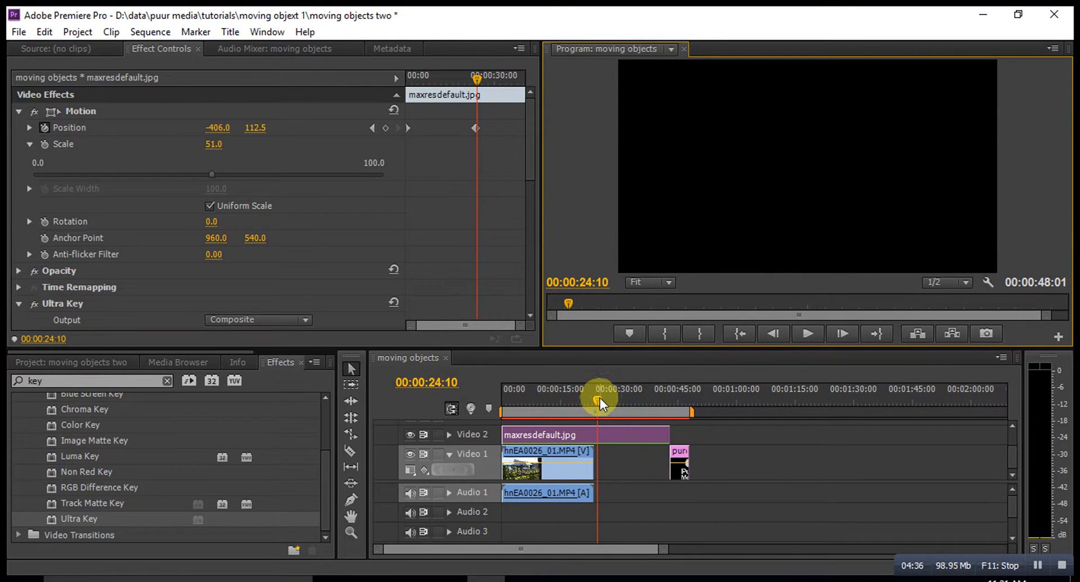
Step: Move the playhead back to 00:00:14:10, with the ship over the upper-left sky
drag(600, 400, 562, 400)
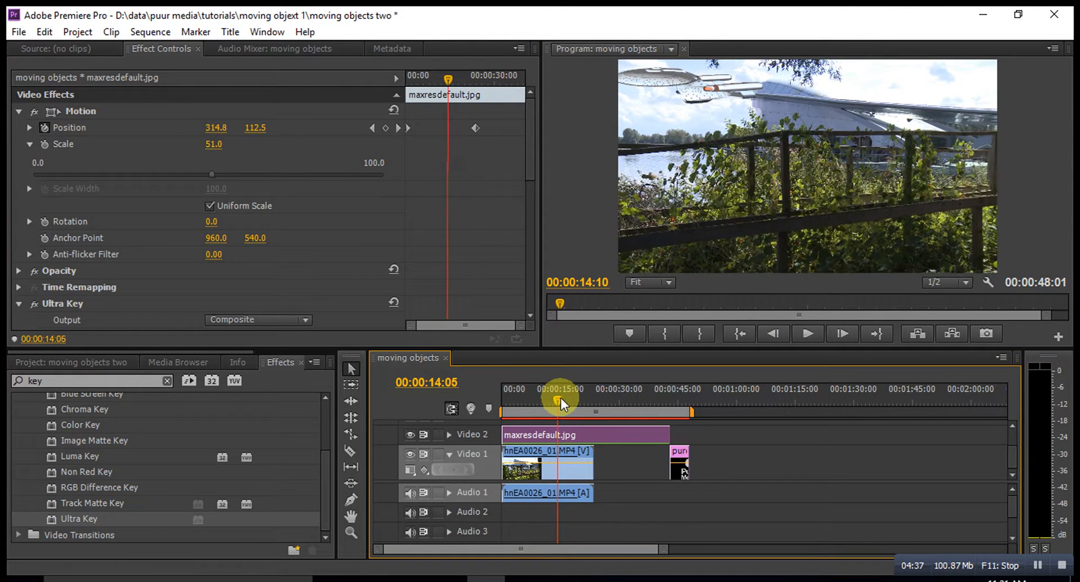
drag(564, 401, 555, 401)
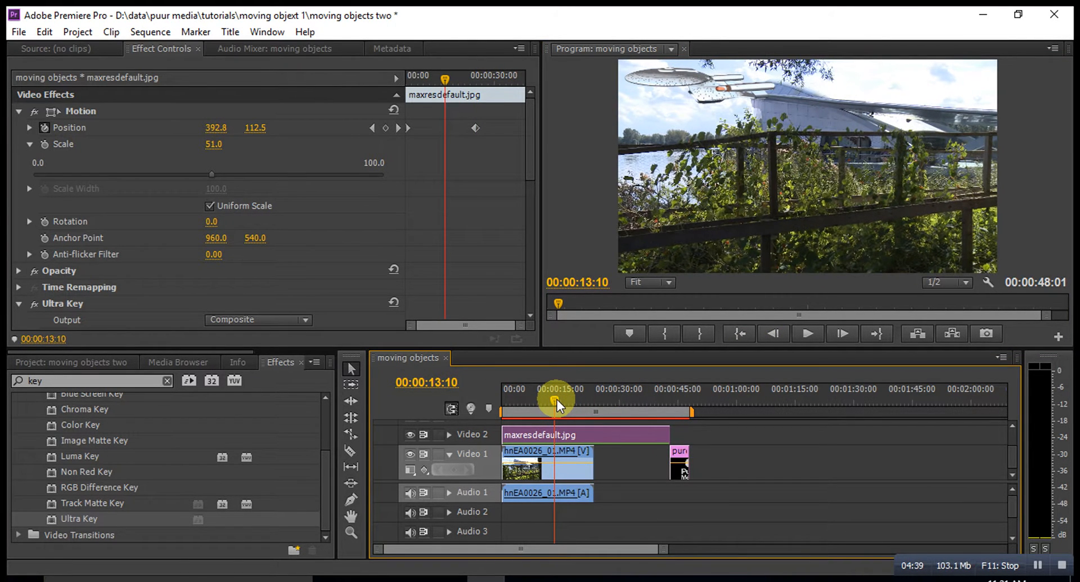
drag(559, 404, 554, 404)
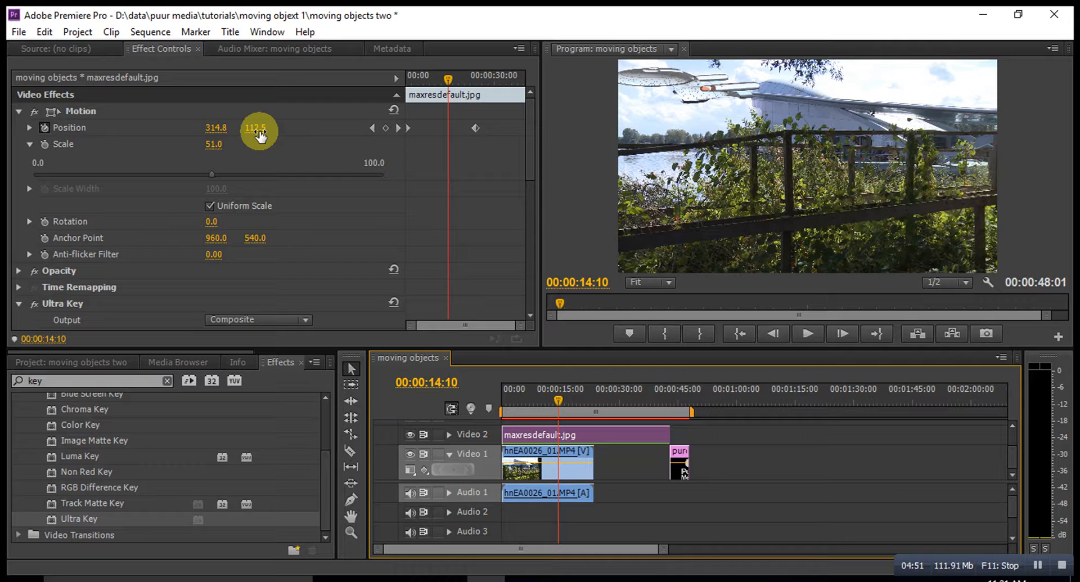
mouse_move(387, 128)
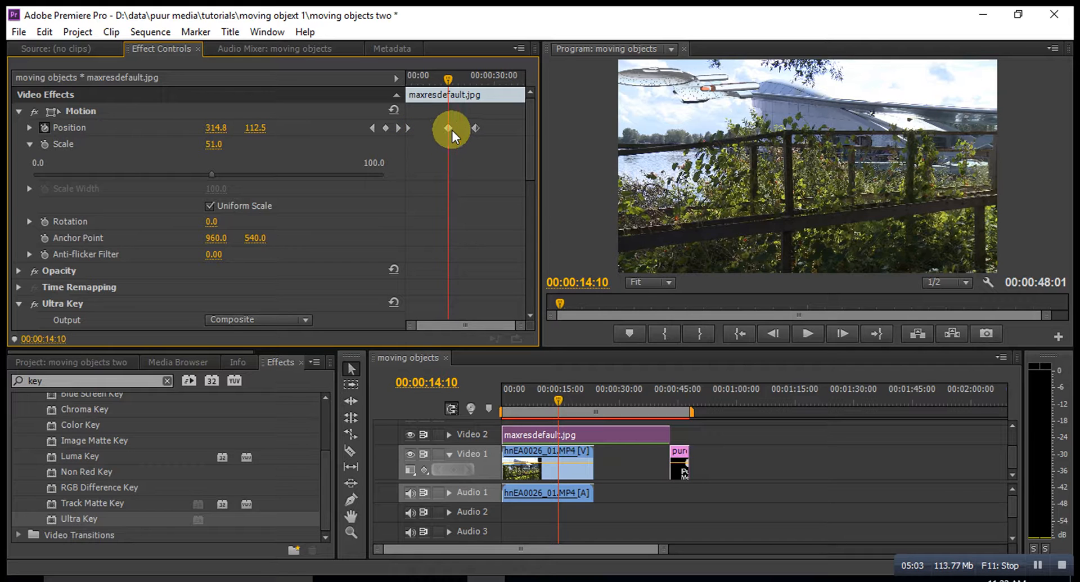
mouse_move(503, 148)
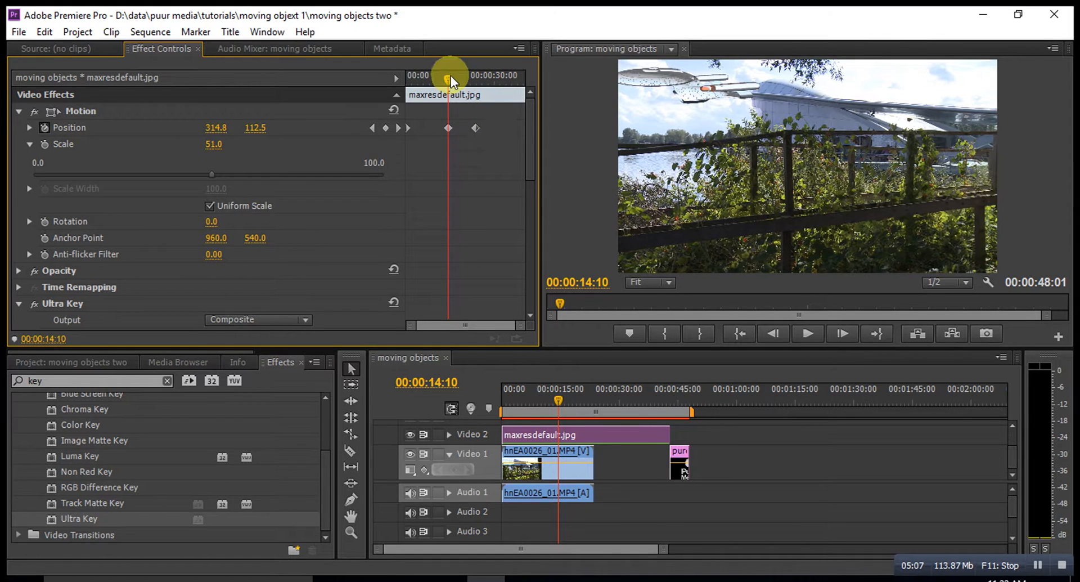
mouse_move(452, 408)
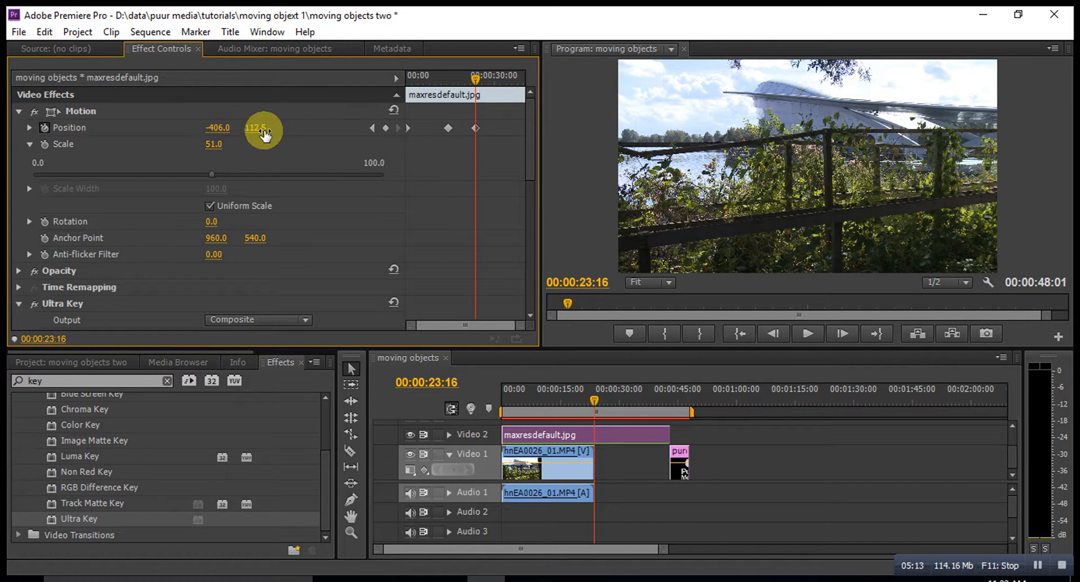
Step: Raise the final Position keyframe's Y above the frame and move that keyframe earlier
drag(256, 127, 257, 122)
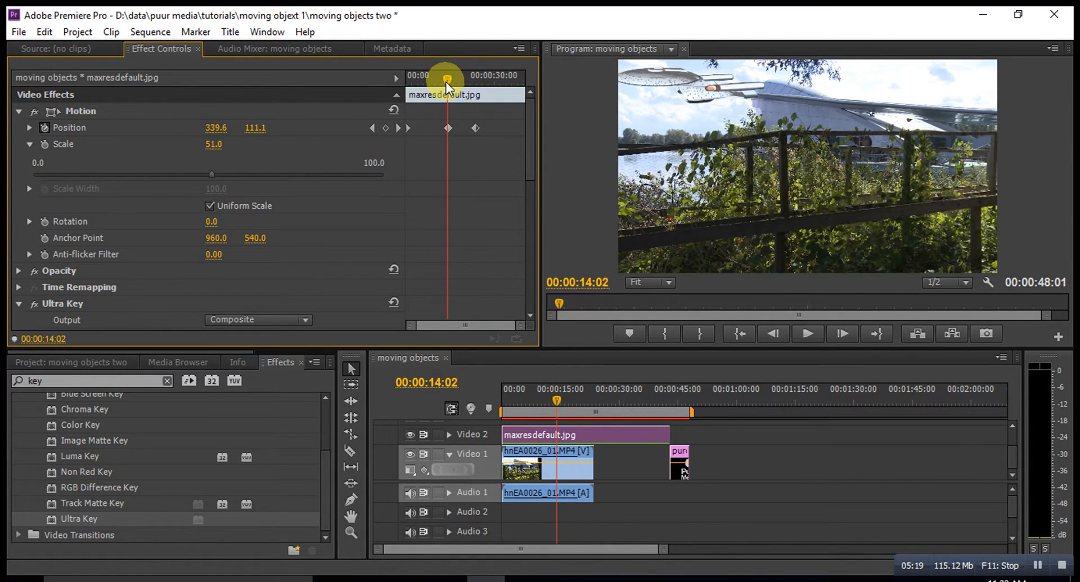
drag(446, 74, 454, 74)
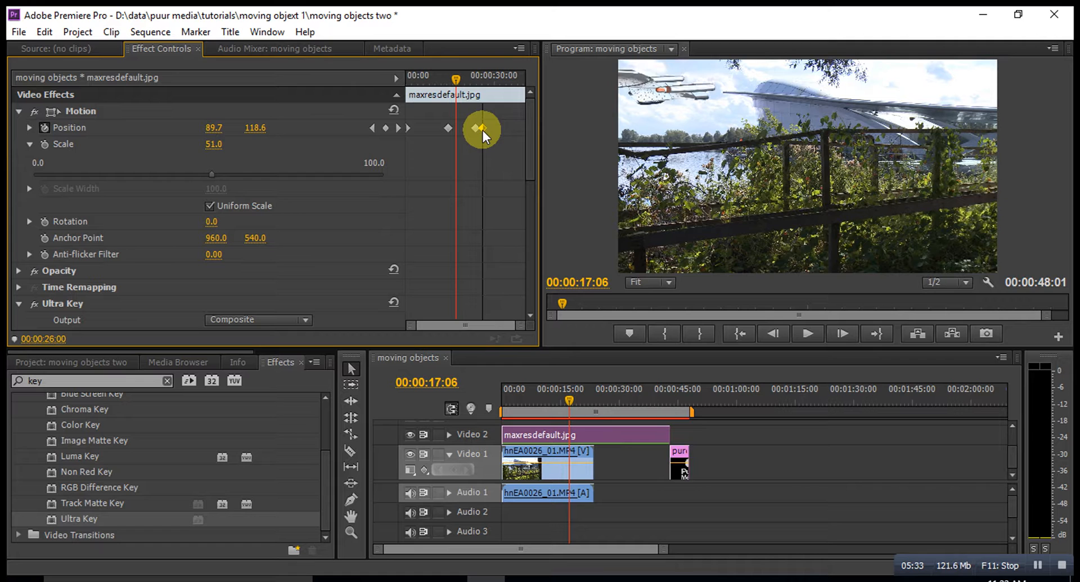
drag(482, 131, 471, 131)
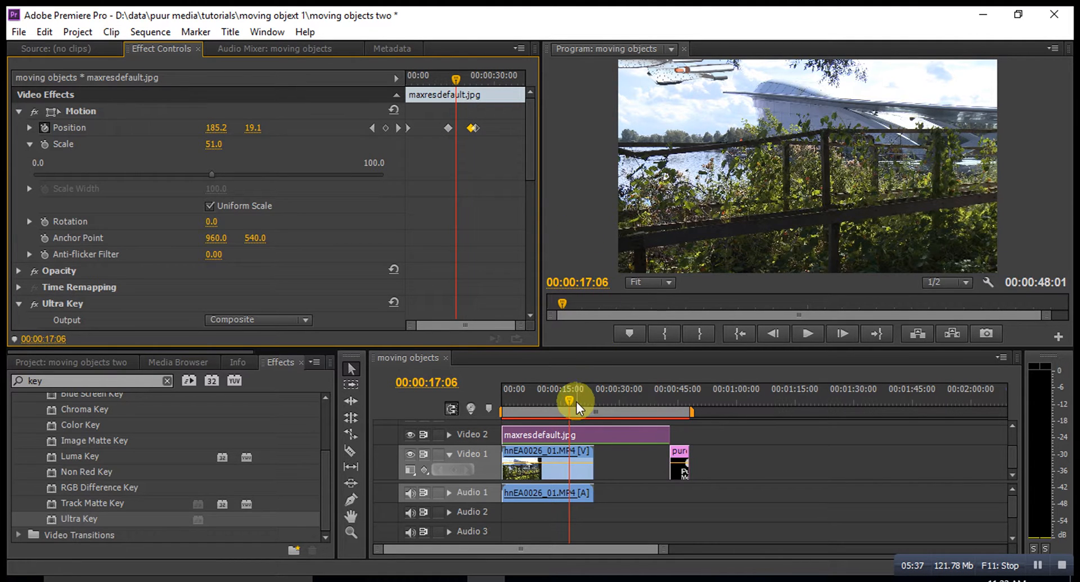
click(807, 333)
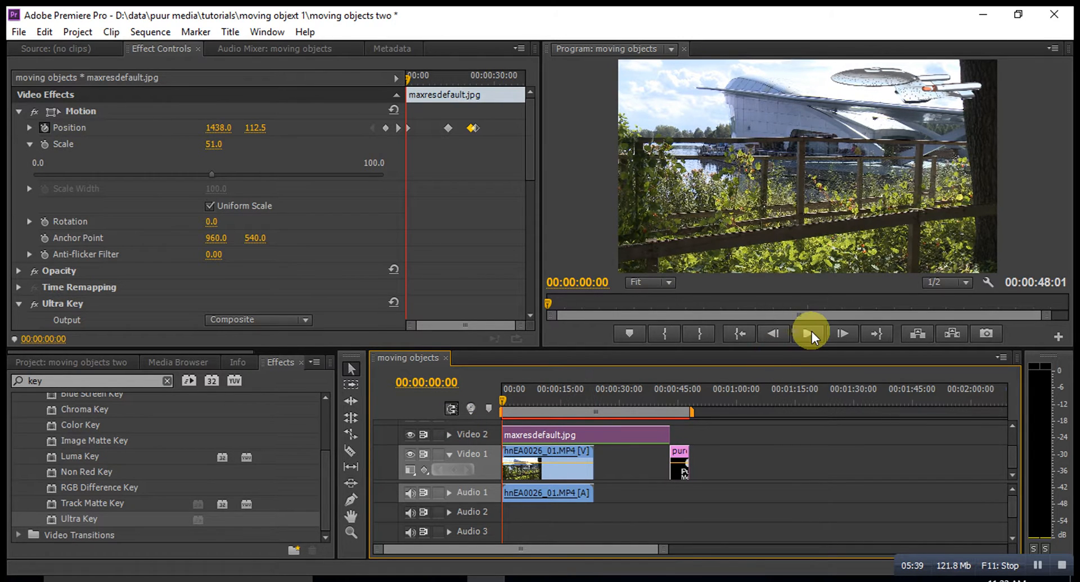
click(810, 333)
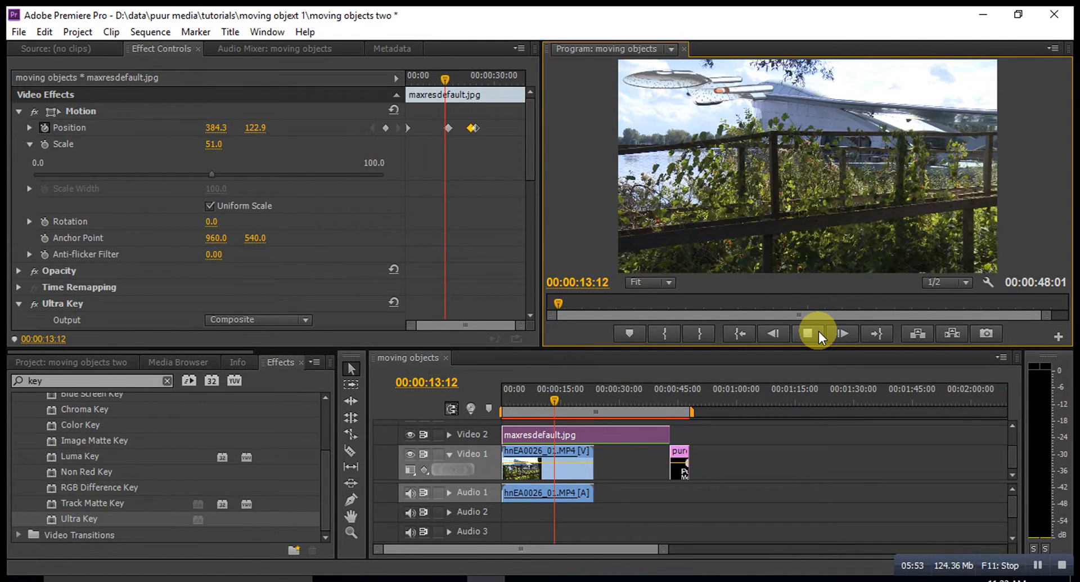
click(819, 333)
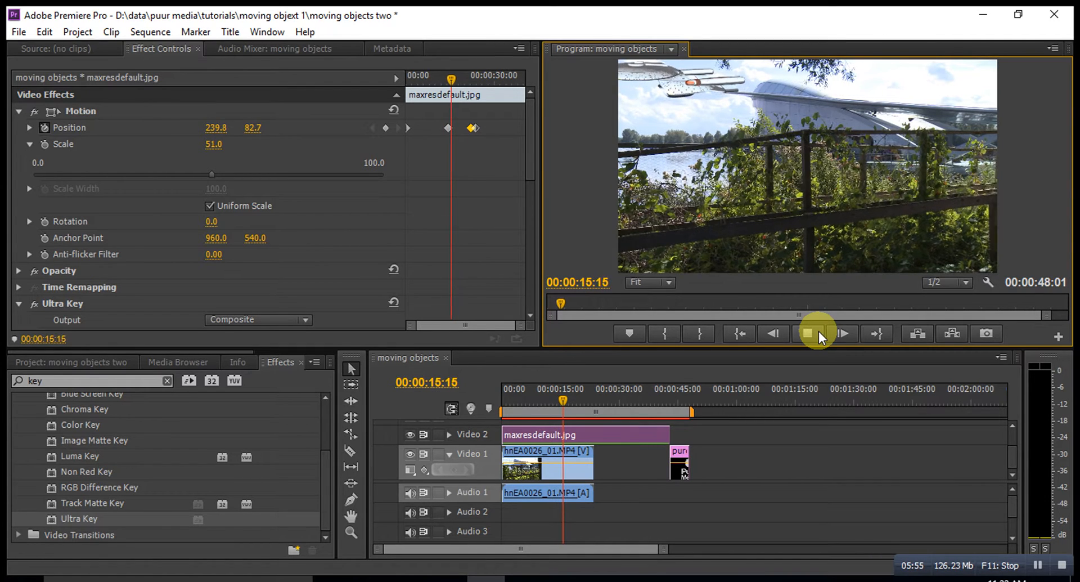
click(843, 333)
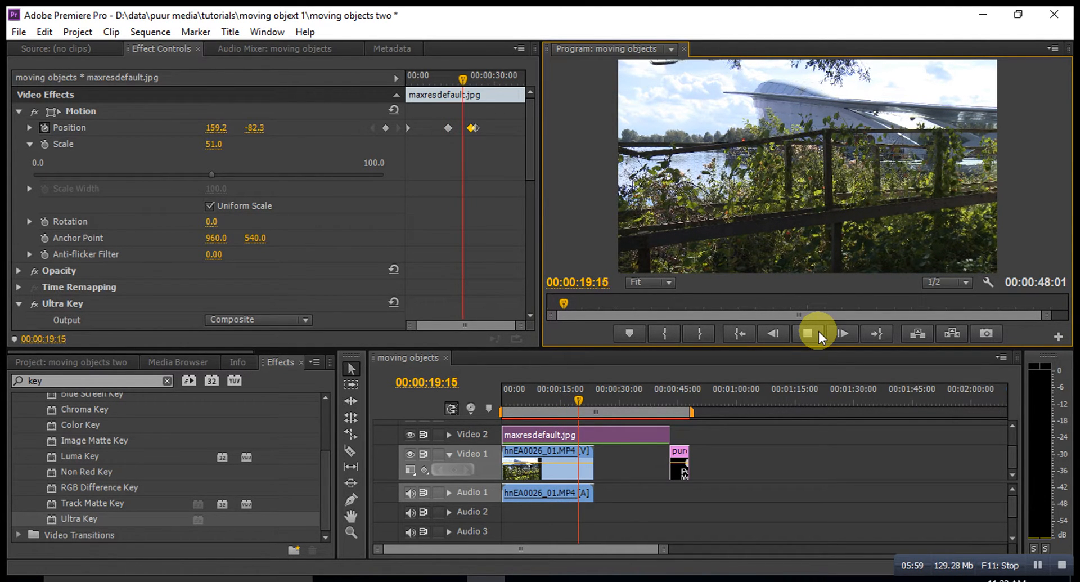
click(817, 333)
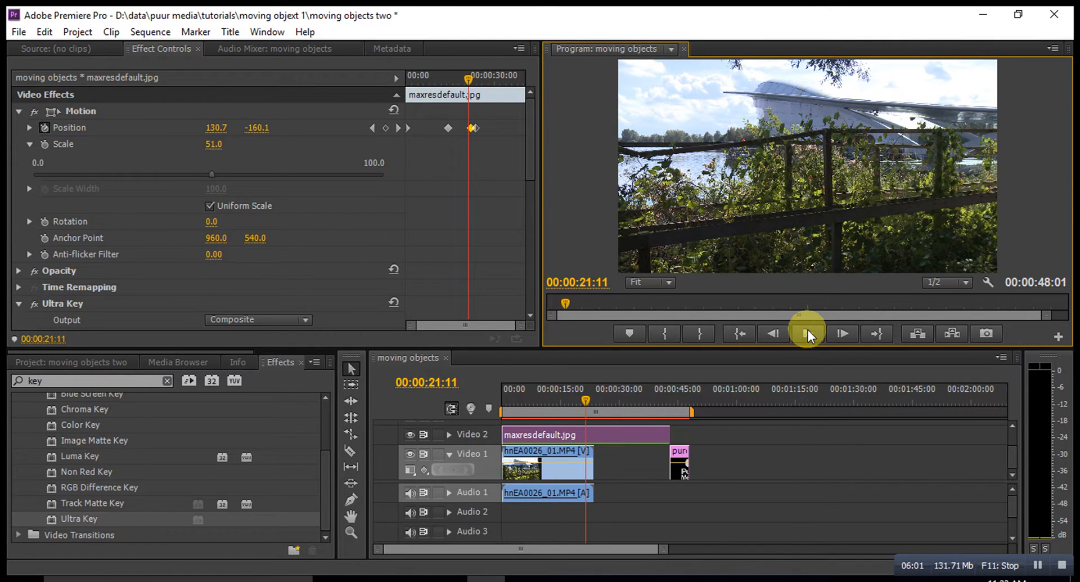
click(808, 333)
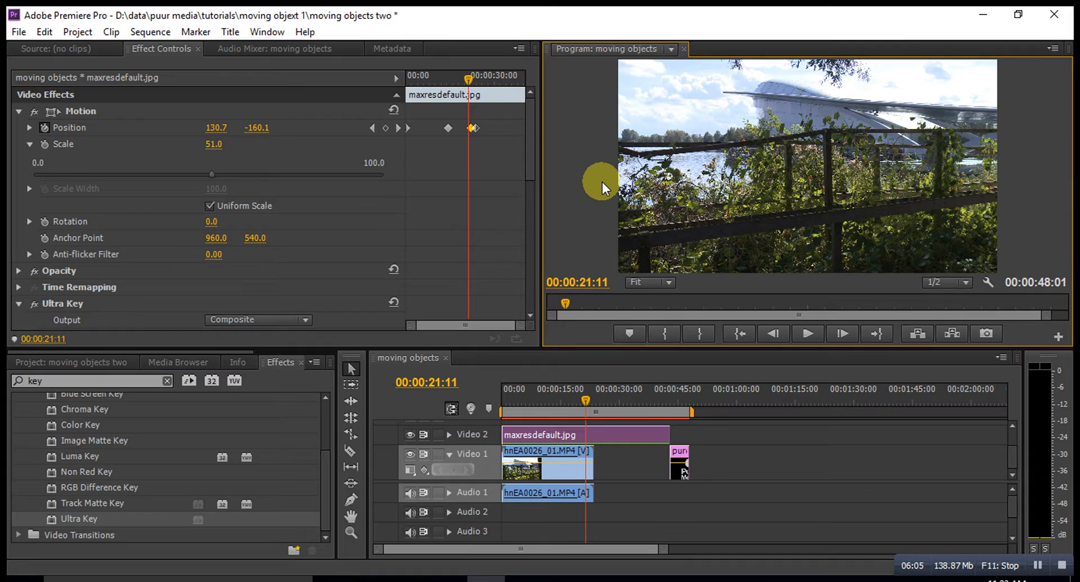
mouse_move(434, 127)
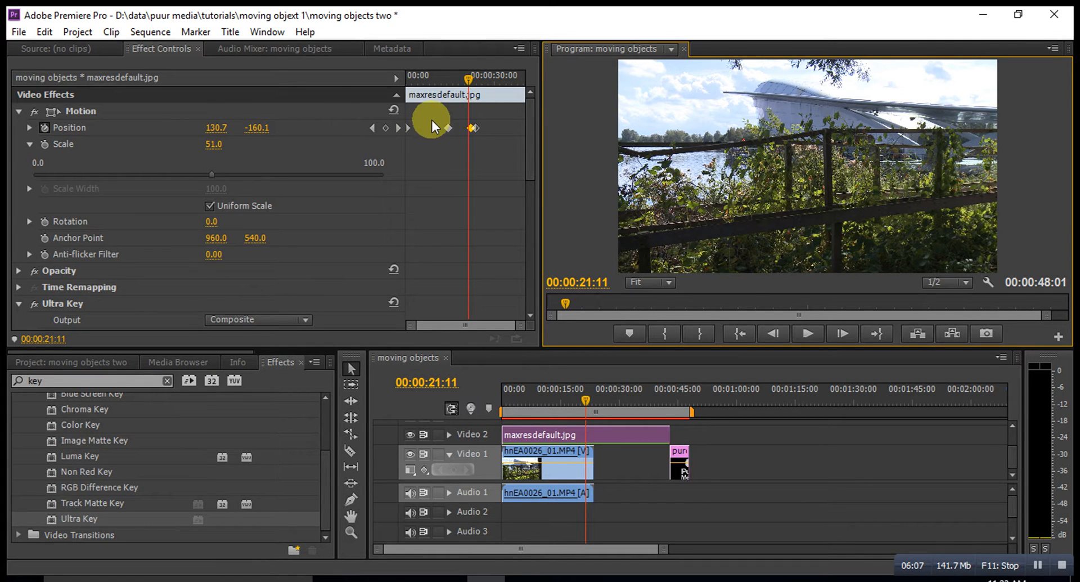